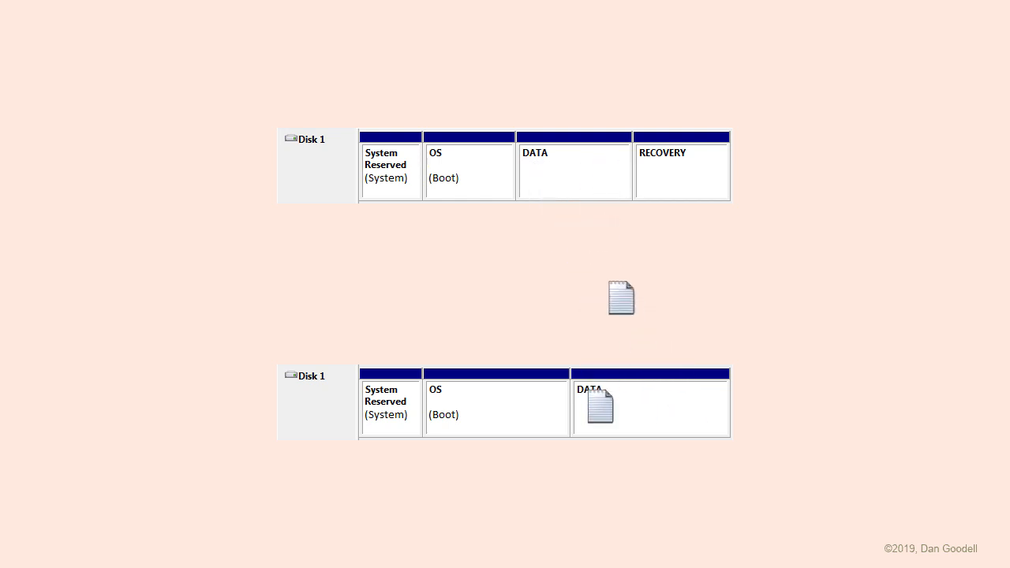
# Step: End the slideshow to reach the desktop with File Explorer on Quick access
pyautogui.moveTo(600, 405); pyautogui.dragTo(593, 175)
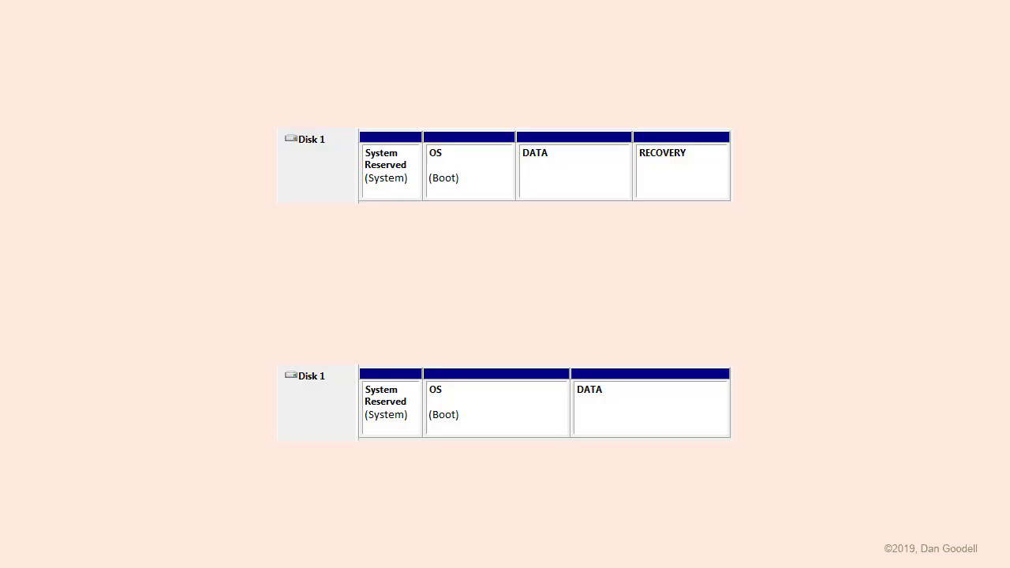
pyautogui.click(469, 166)
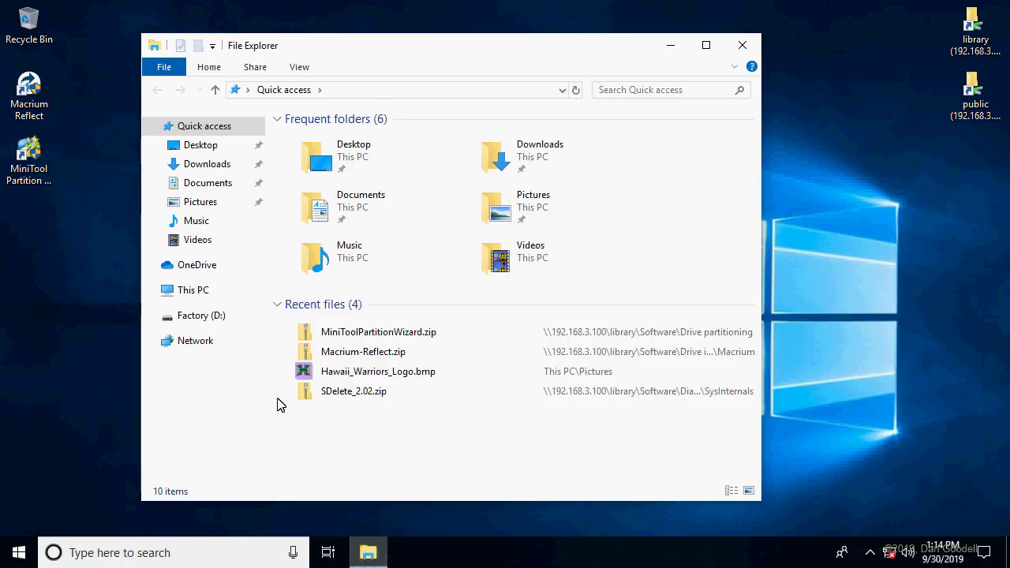
# Step: Open Manage from This PC's context menu to launch Computer Management
pyautogui.rightClick(192, 290)
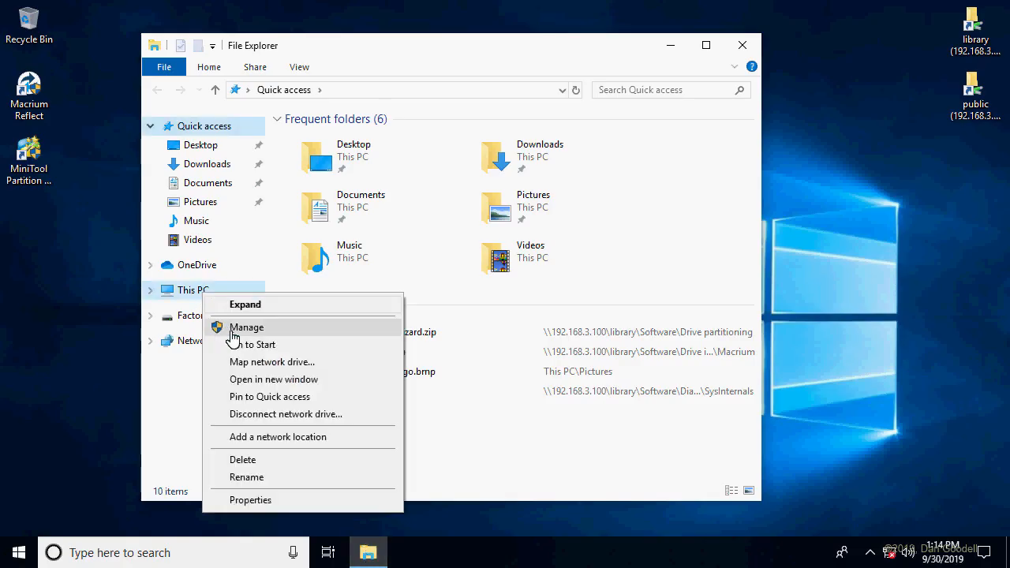
pyautogui.click(247, 327)
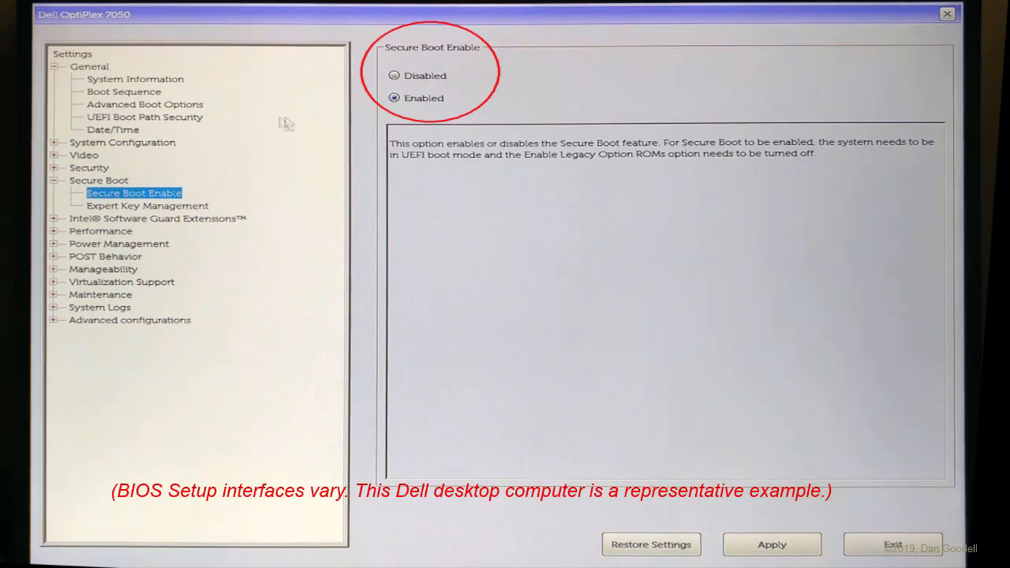
# Step: Review Secure Boot Enable, Advanced Boot Options, and the UEFI Boot Sequence in BIOS Setup
pyautogui.click(393, 75)
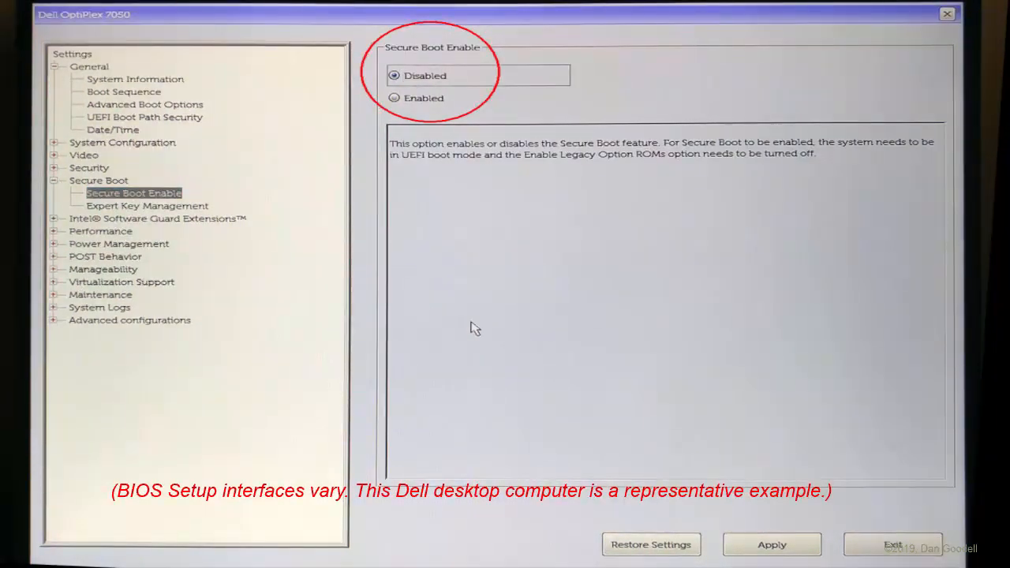
pyautogui.click(145, 104)
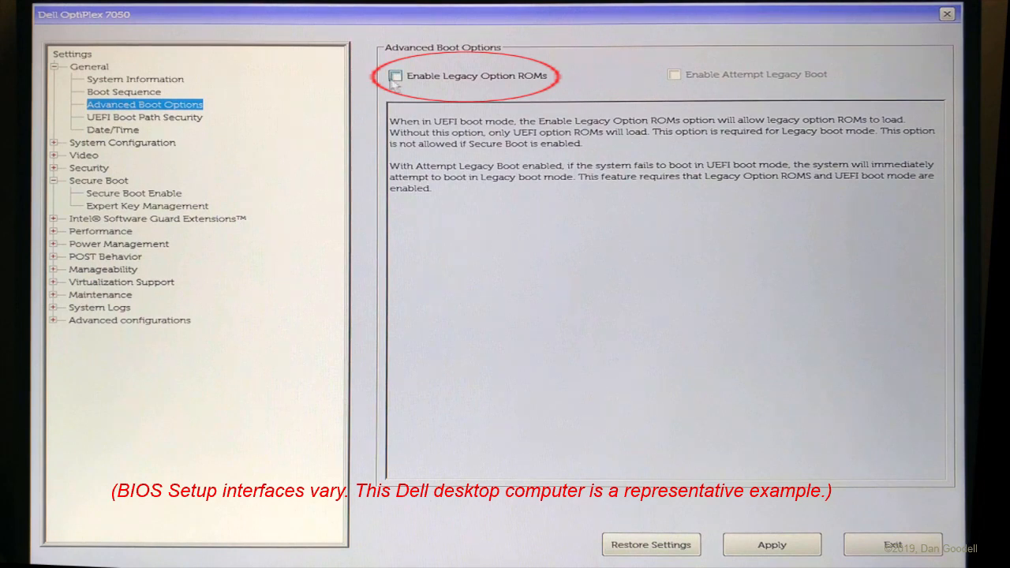
pyautogui.click(123, 92)
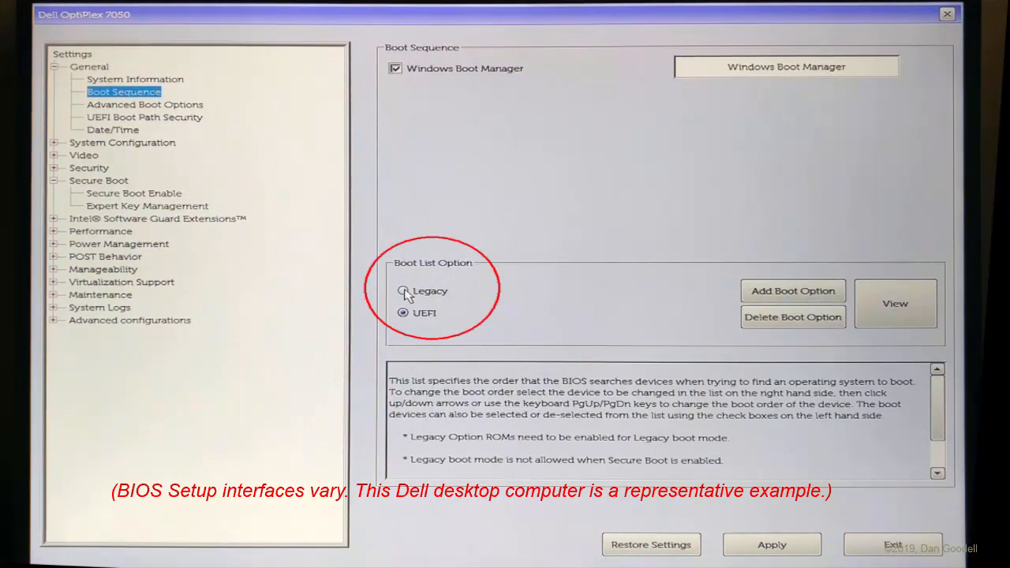
pyautogui.click(403, 290)
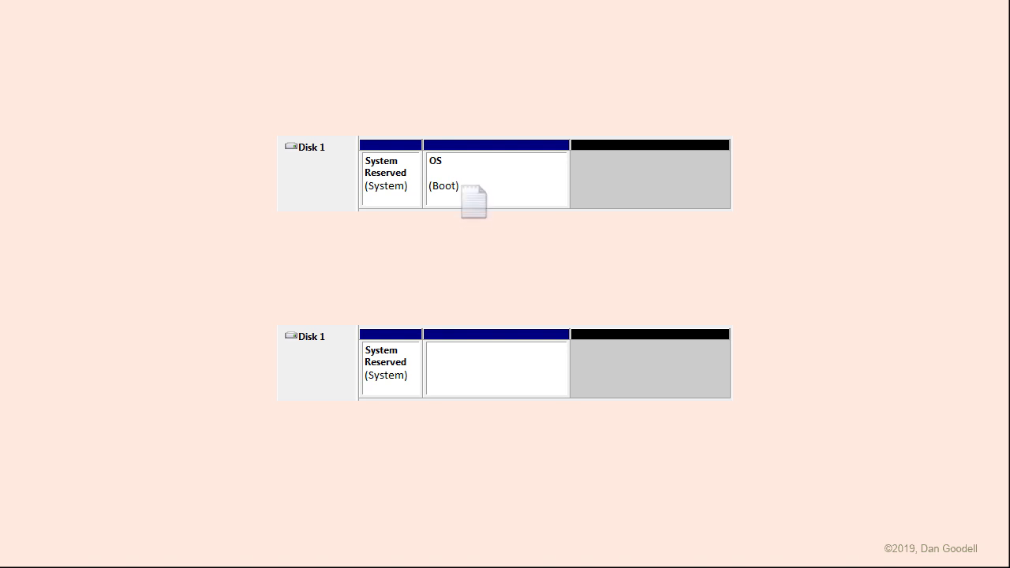
# Step: Select HKEY_LOCAL_MACHINE\SYSTEM in Registry Editor to list its control sets and MountedDevices
pyautogui.moveTo(474, 201); pyautogui.dragTo(473, 284)
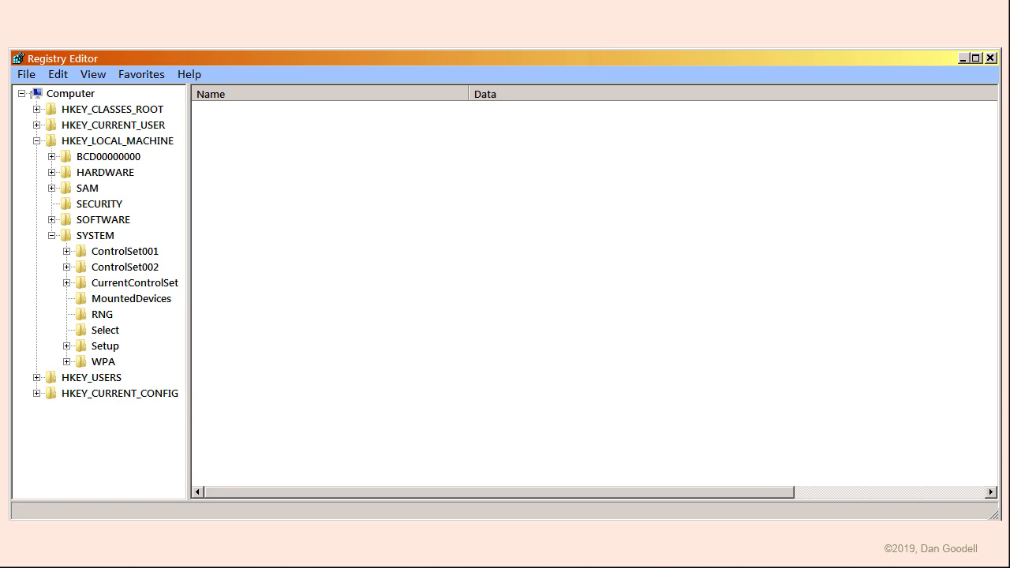
pyautogui.click(94, 235)
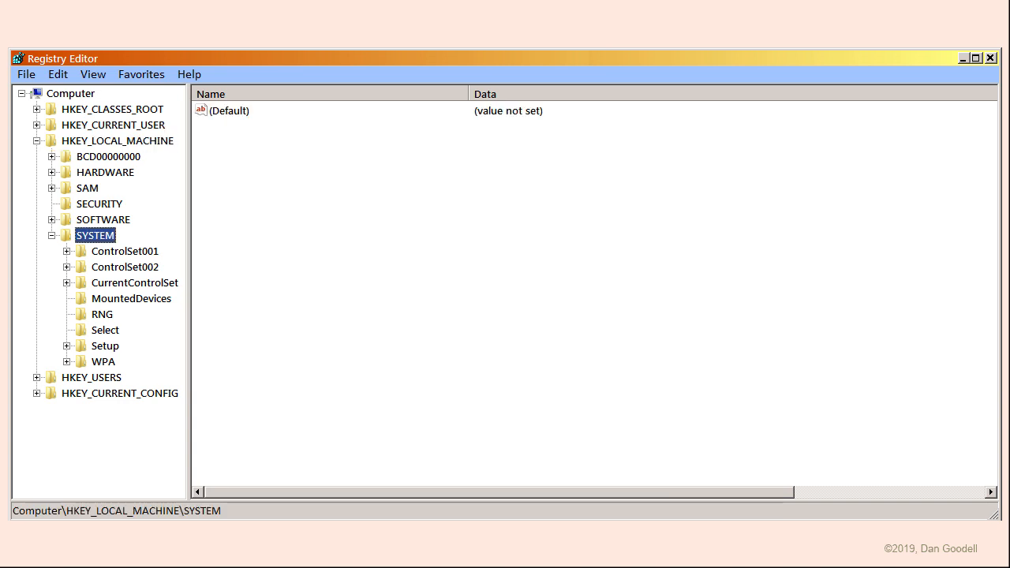
pyautogui.click(131, 299)
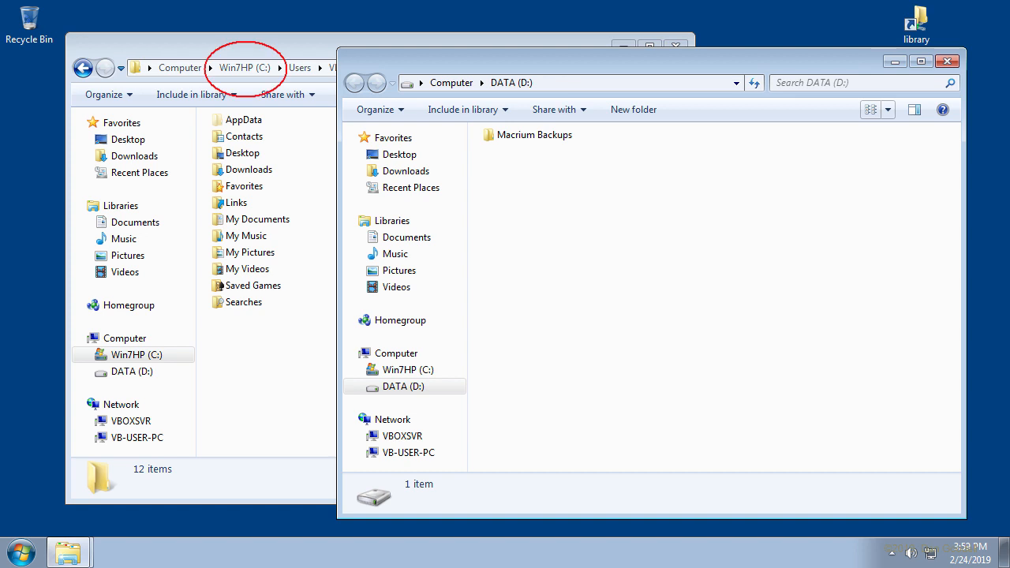
# Step: Open Properties for My Documents in the VB-User folder
pyautogui.click(21, 551)
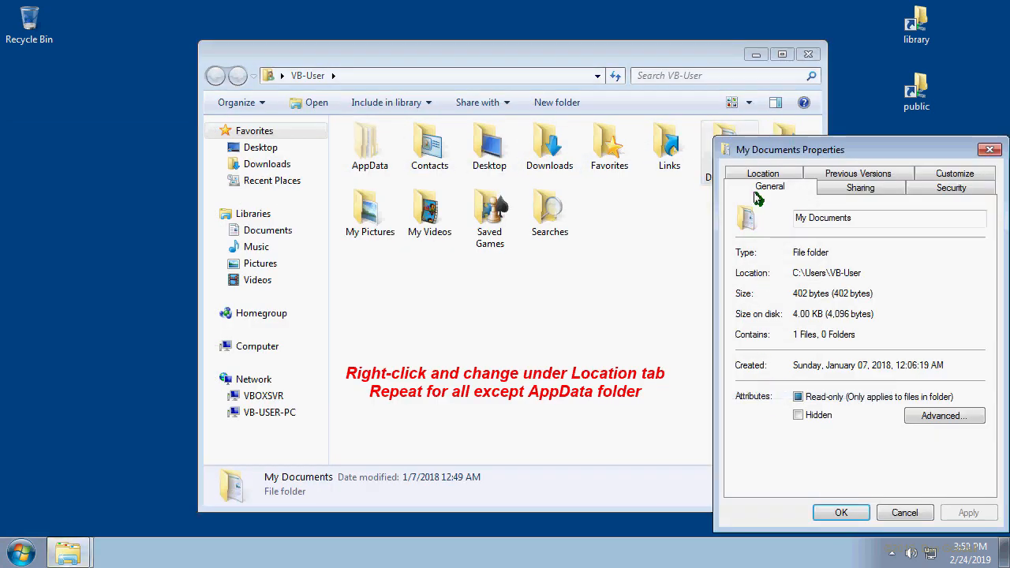
# Step: Set My Documents' location to D:\Users\VB-User\Documents and confirm
pyautogui.click(763, 187)
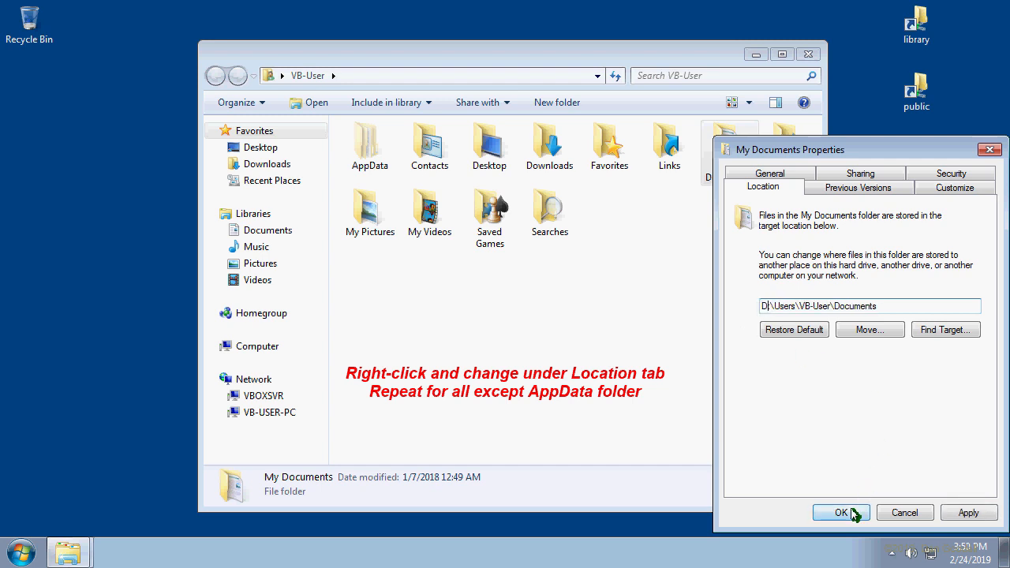
pyautogui.click(841, 512)
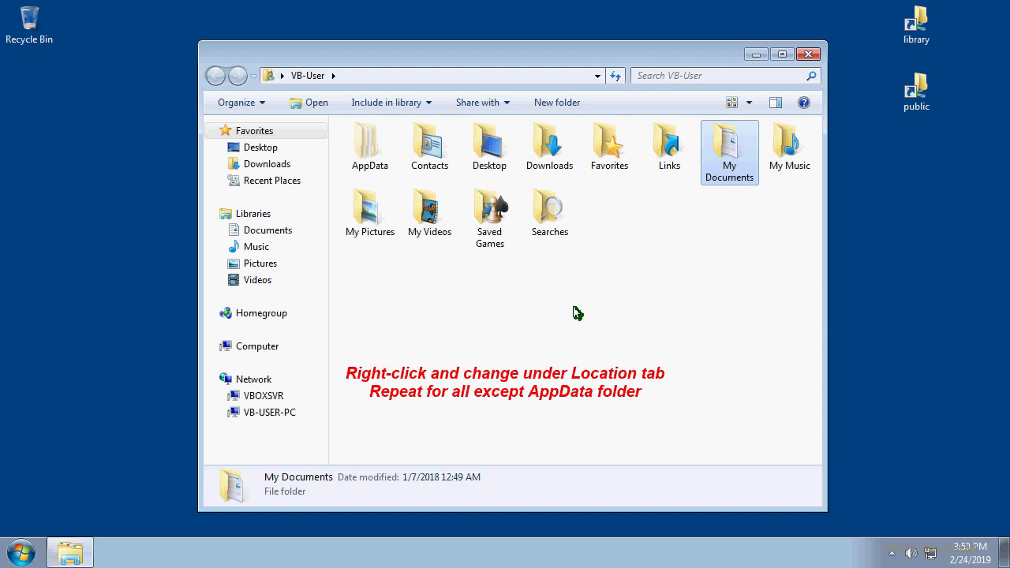